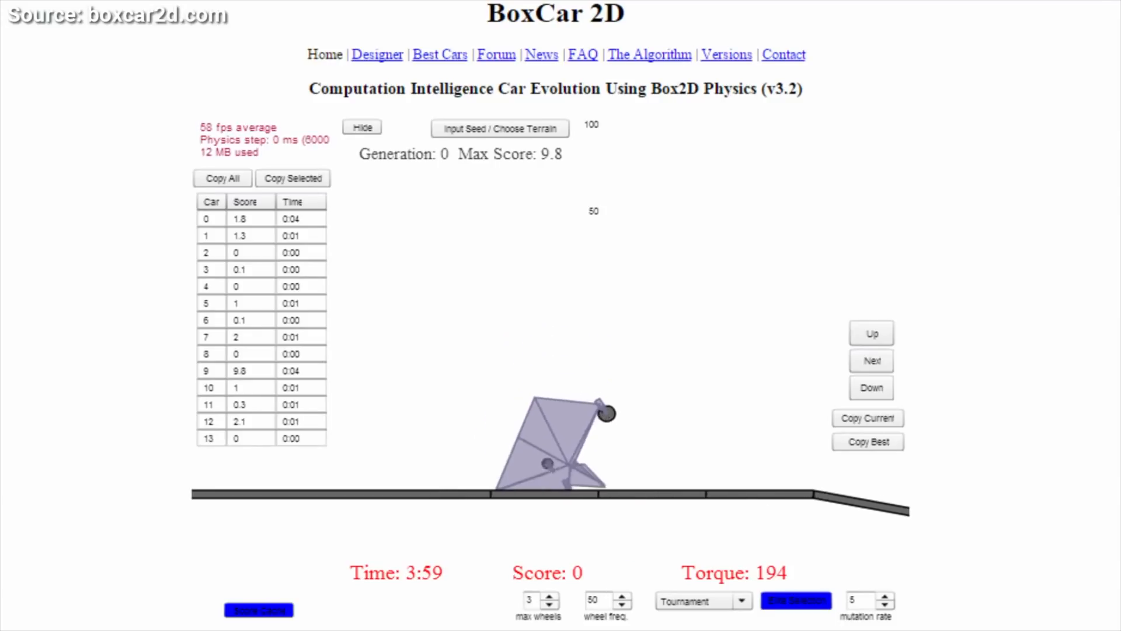
Scroll the TU Wien PostDoc page down through the Overview to the 3D Spatialization Topic and Tasks heading.
click(795, 601)
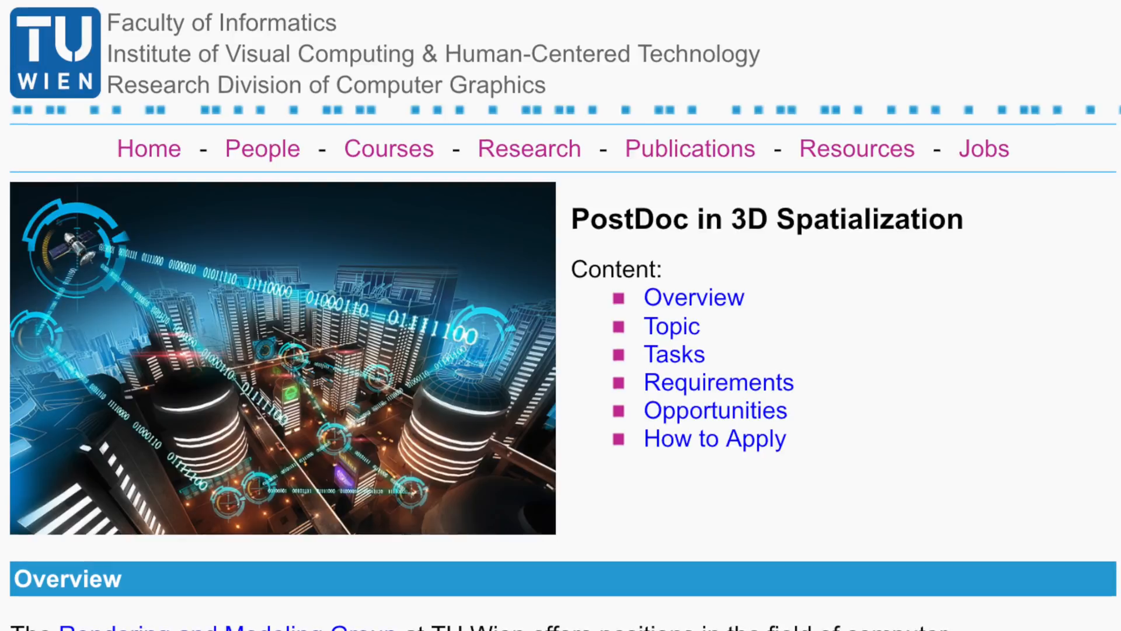
scroll(down, 3)
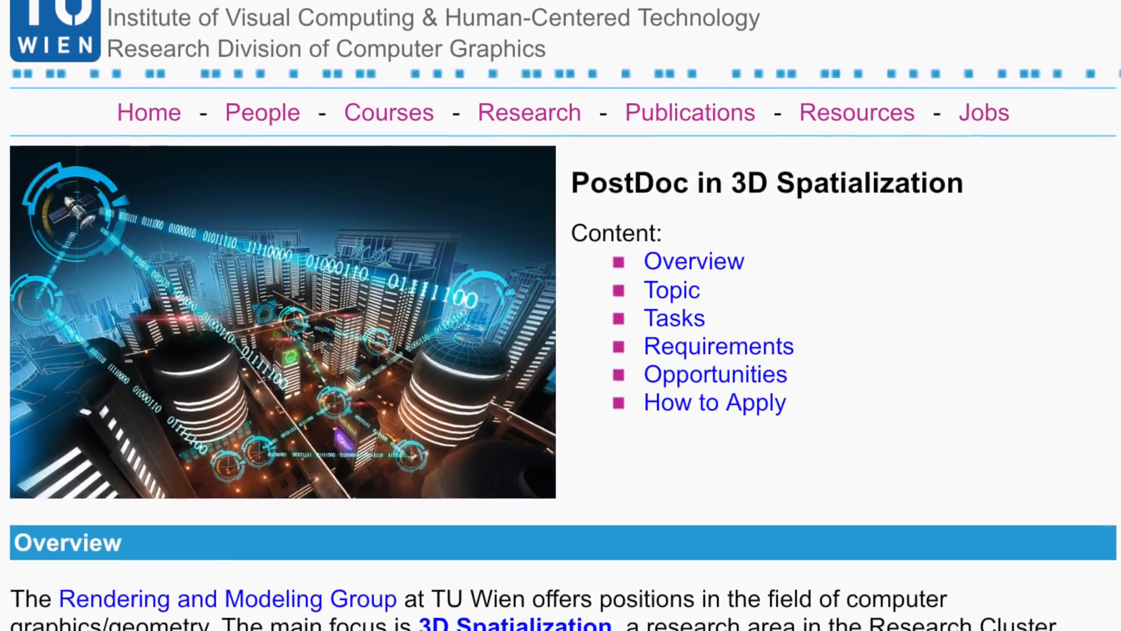
scroll(down, 3)
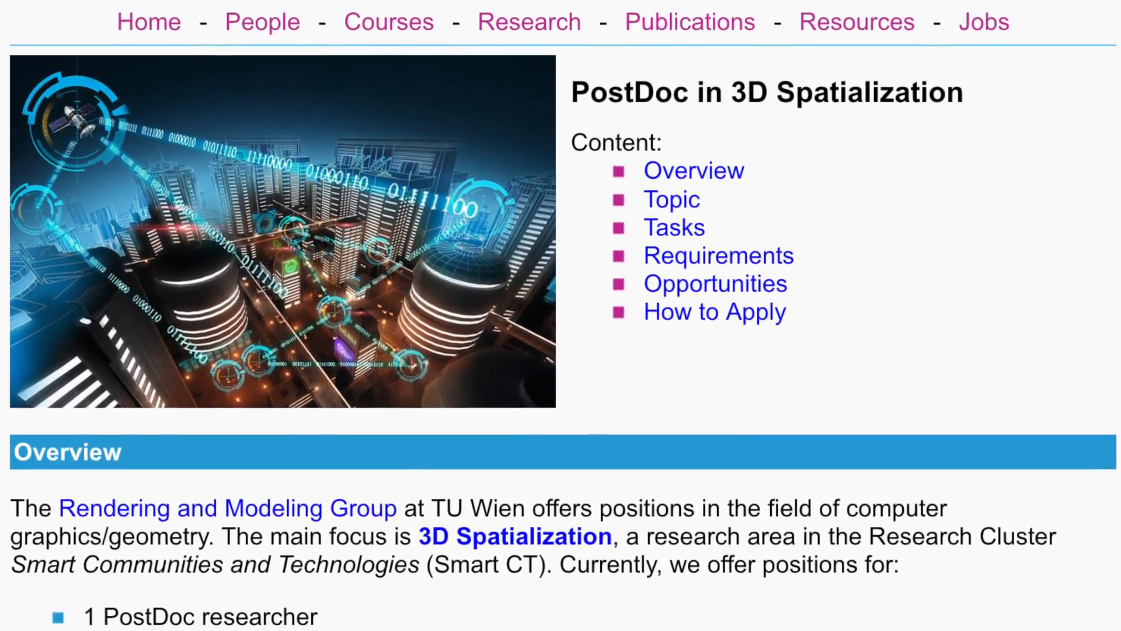
scroll(down, 3)
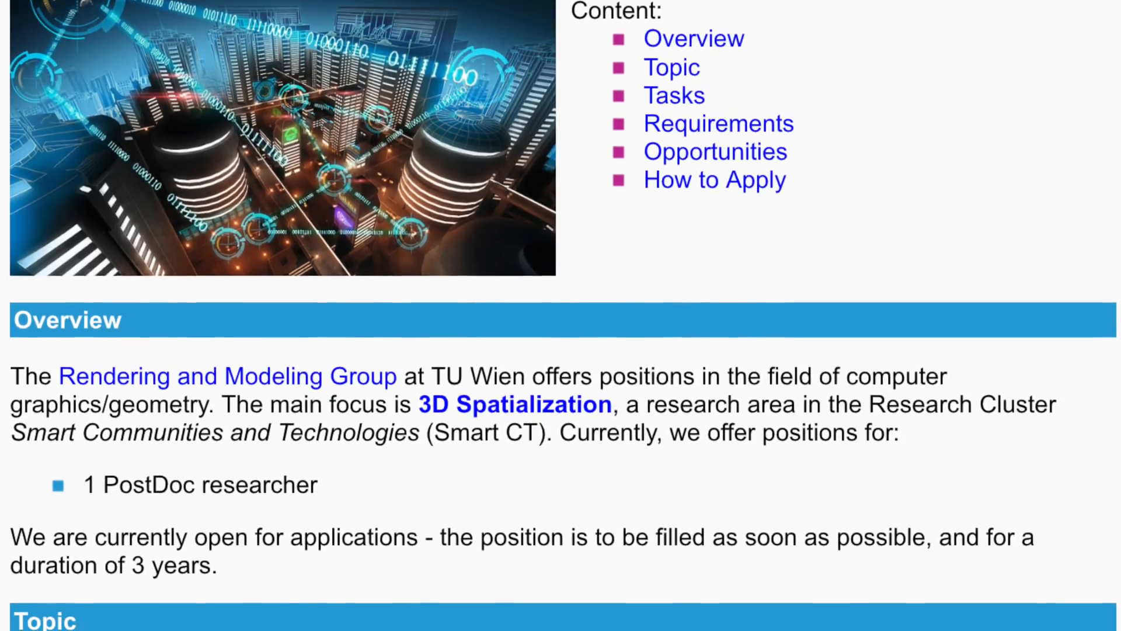
scroll(down, 3)
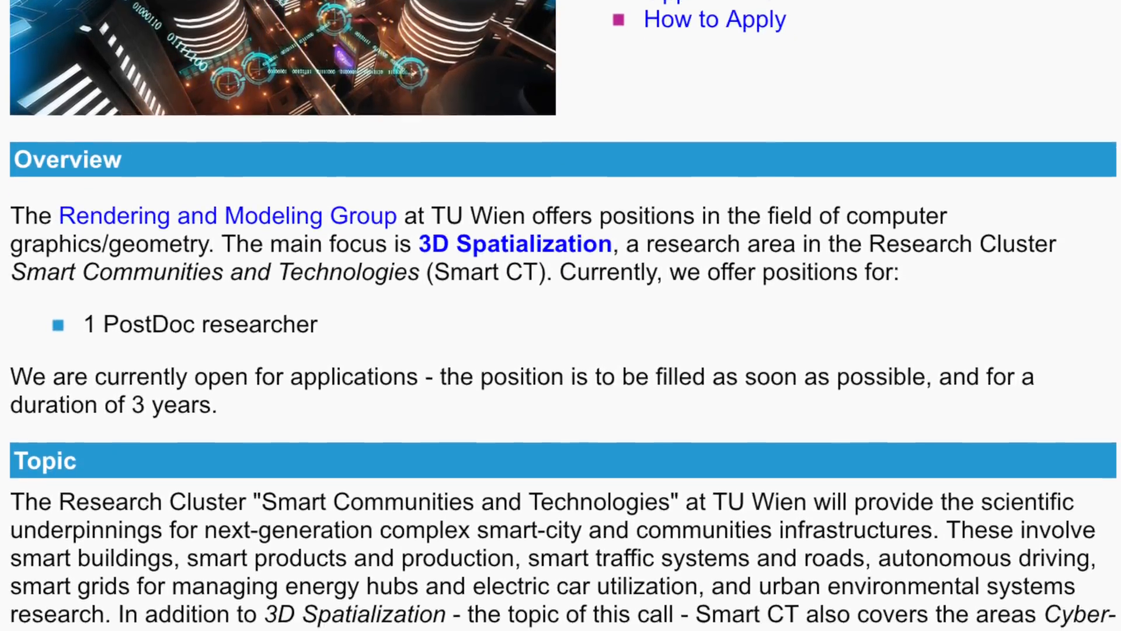
scroll(down, 3)
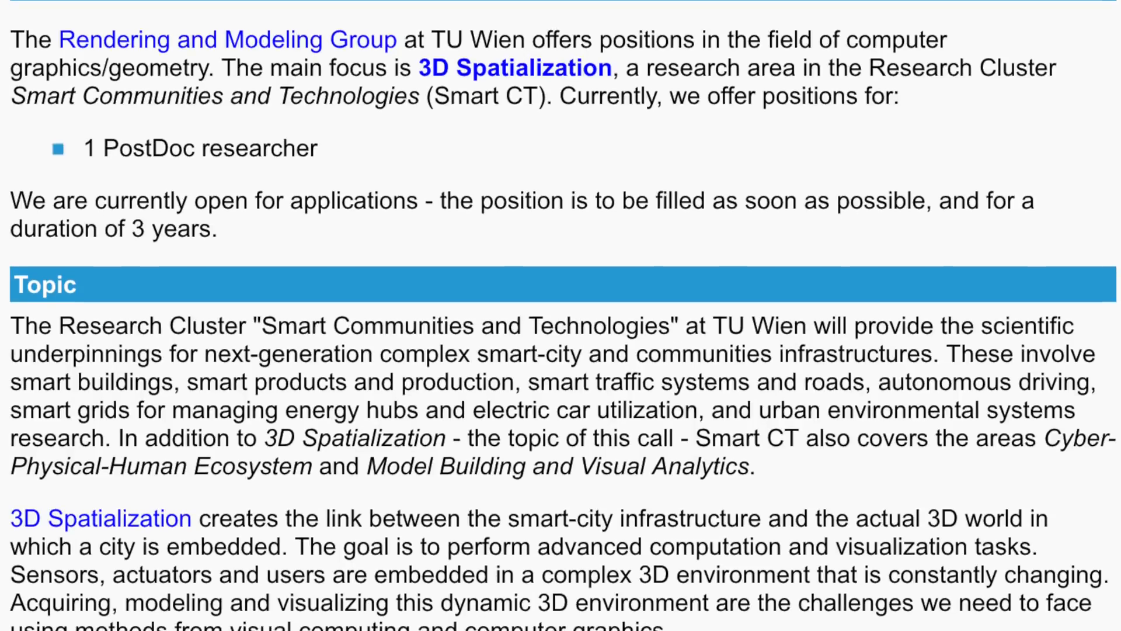
scroll(down, 3)
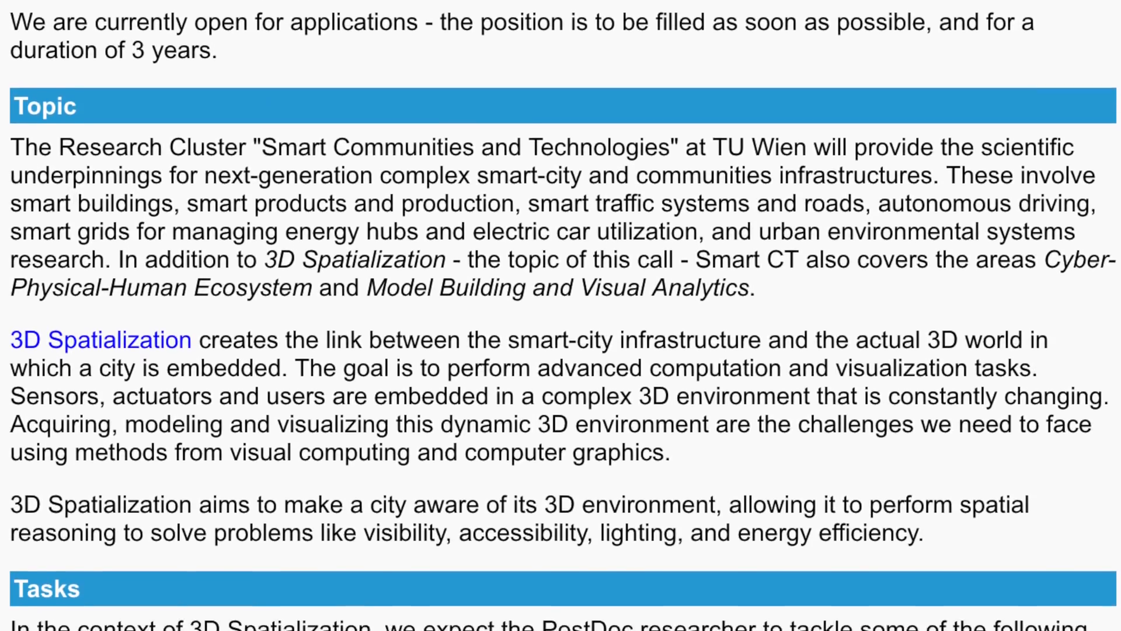